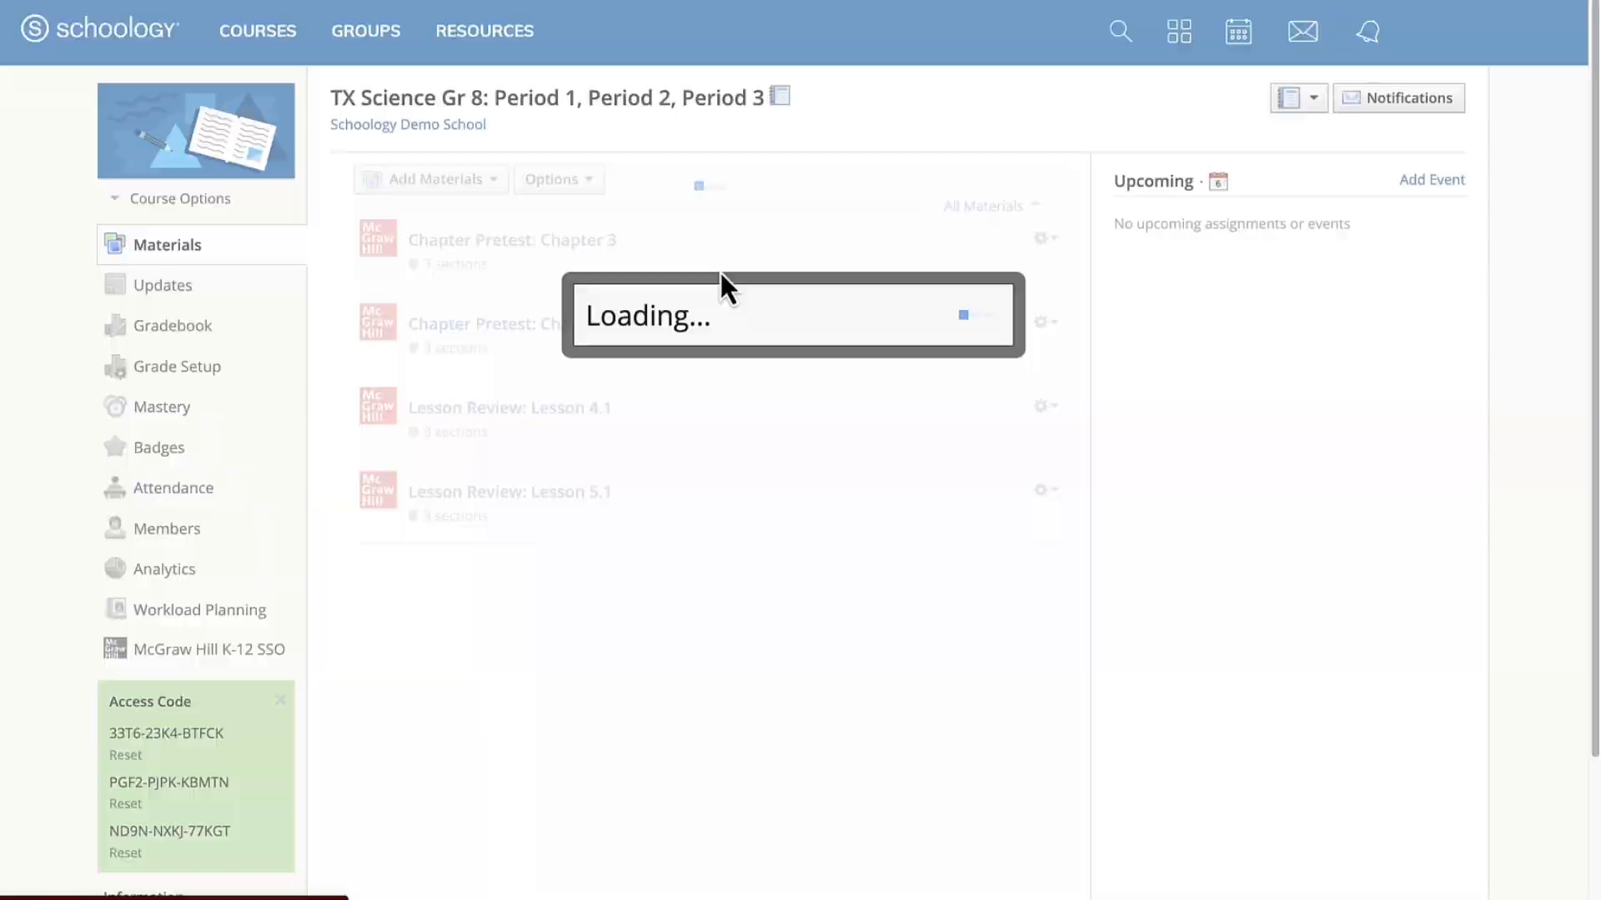
# - Load the TX Science Gr 8 Materials list with the synced McGraw Hill pretests and lesson reviews
pyautogui.click(431, 179)
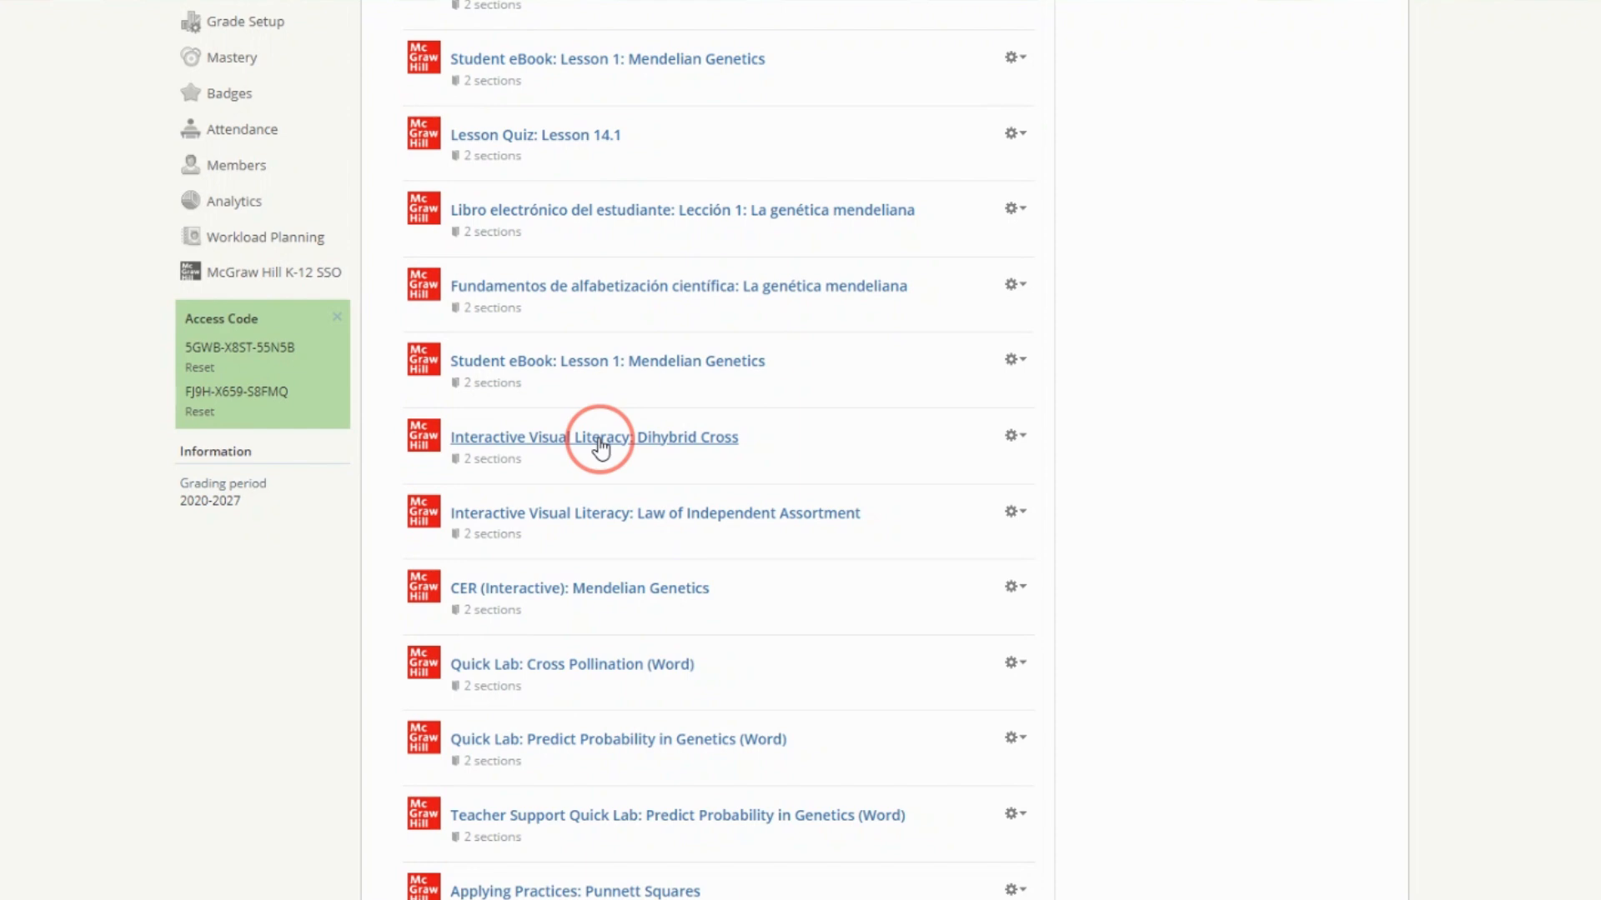
pyautogui.click(594, 437)
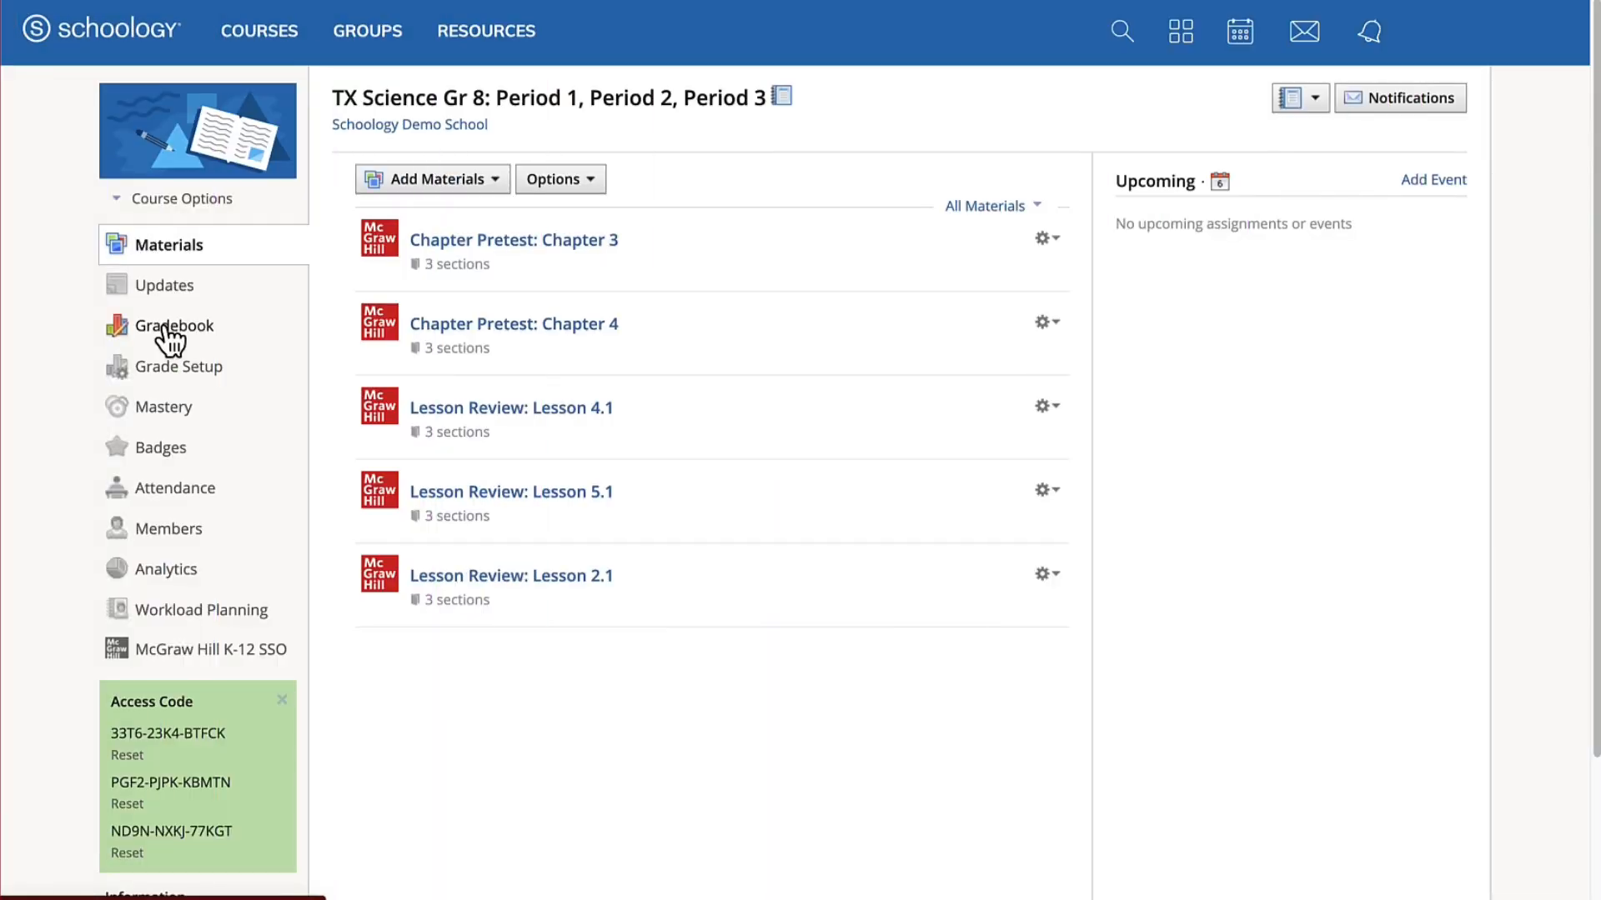
# - View the gradebook showing synced pretest and lesson review scores with overall grade 88.54
pyautogui.click(174, 325)
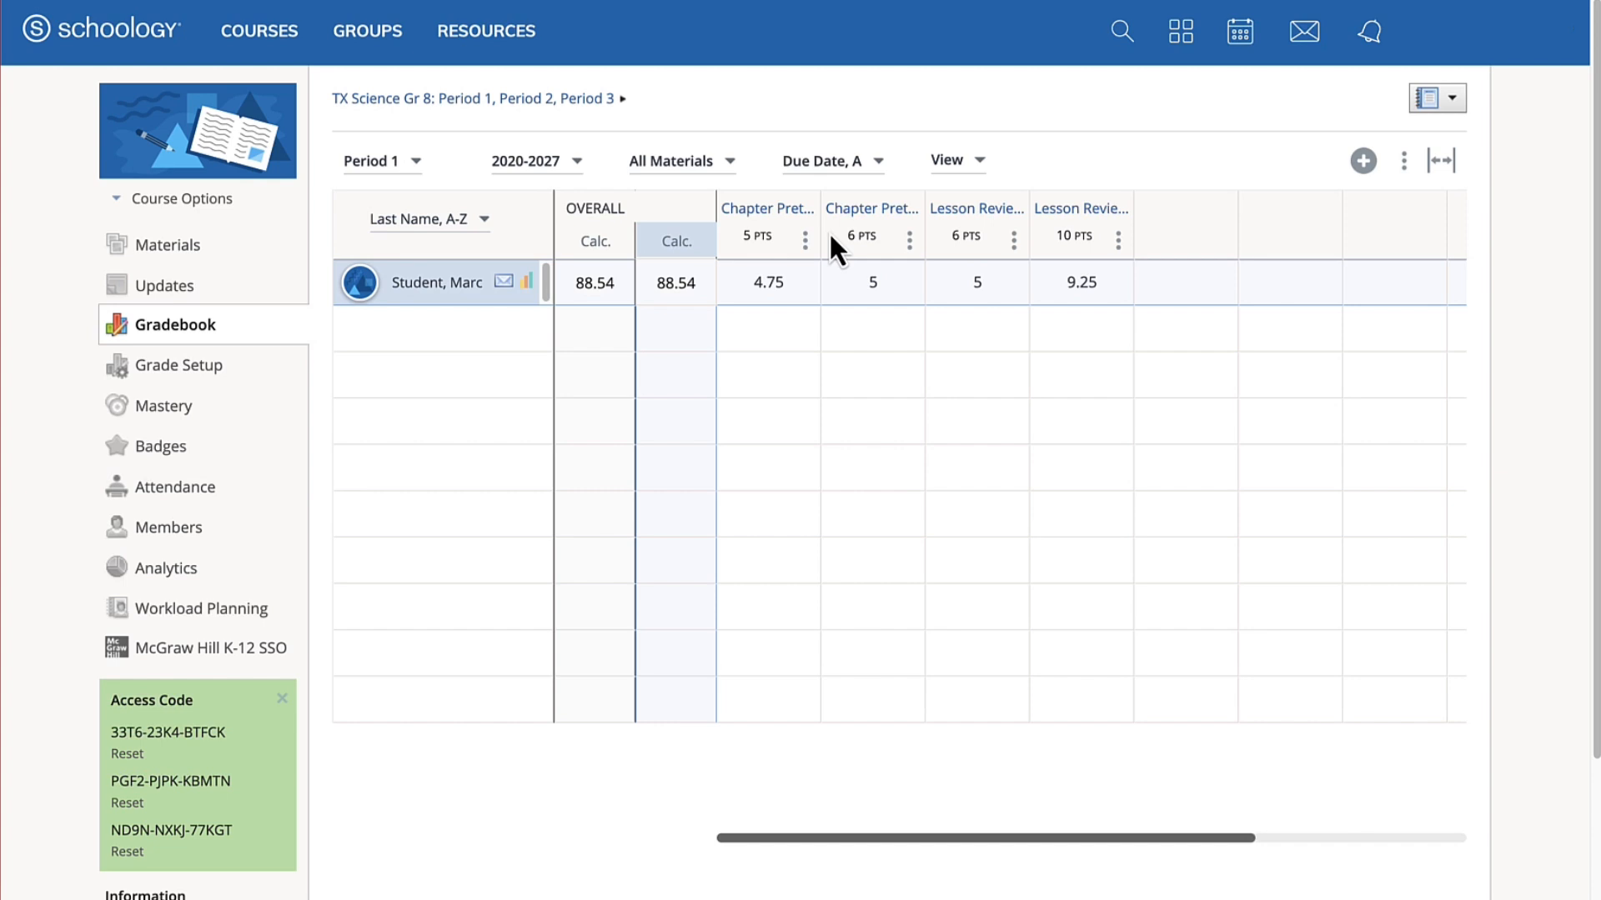
pyautogui.moveTo(1080, 210)
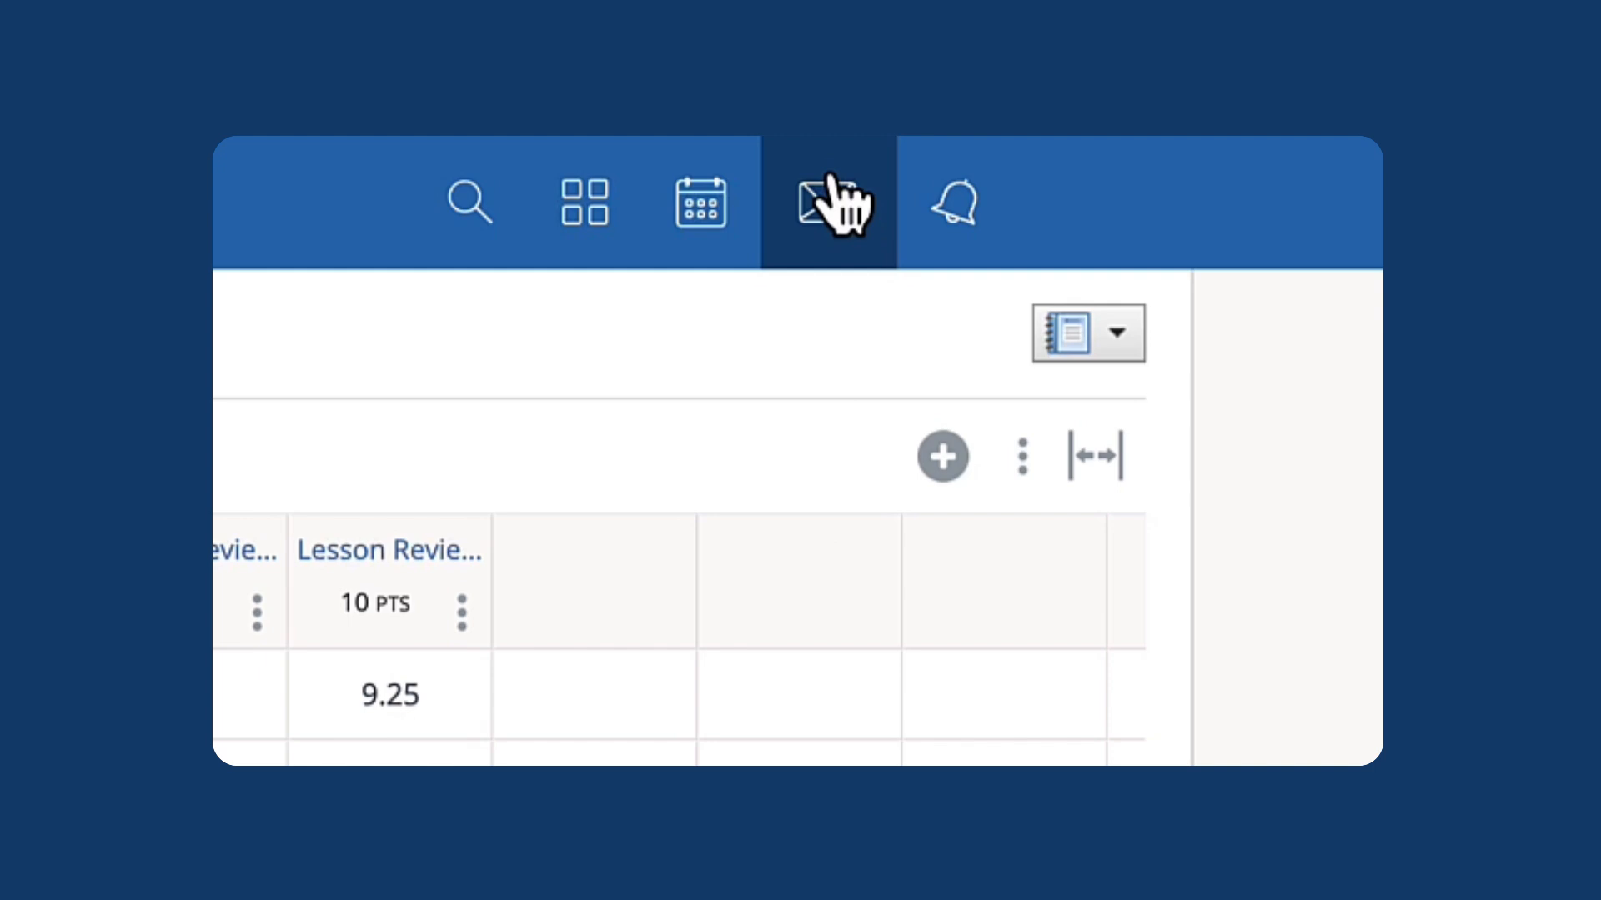
# - Draft a colleague message titled 'Collaborate' saying 'Let's use Chapter 3 as a project!'
pyautogui.click(822, 204)
pyautogui.write('C')
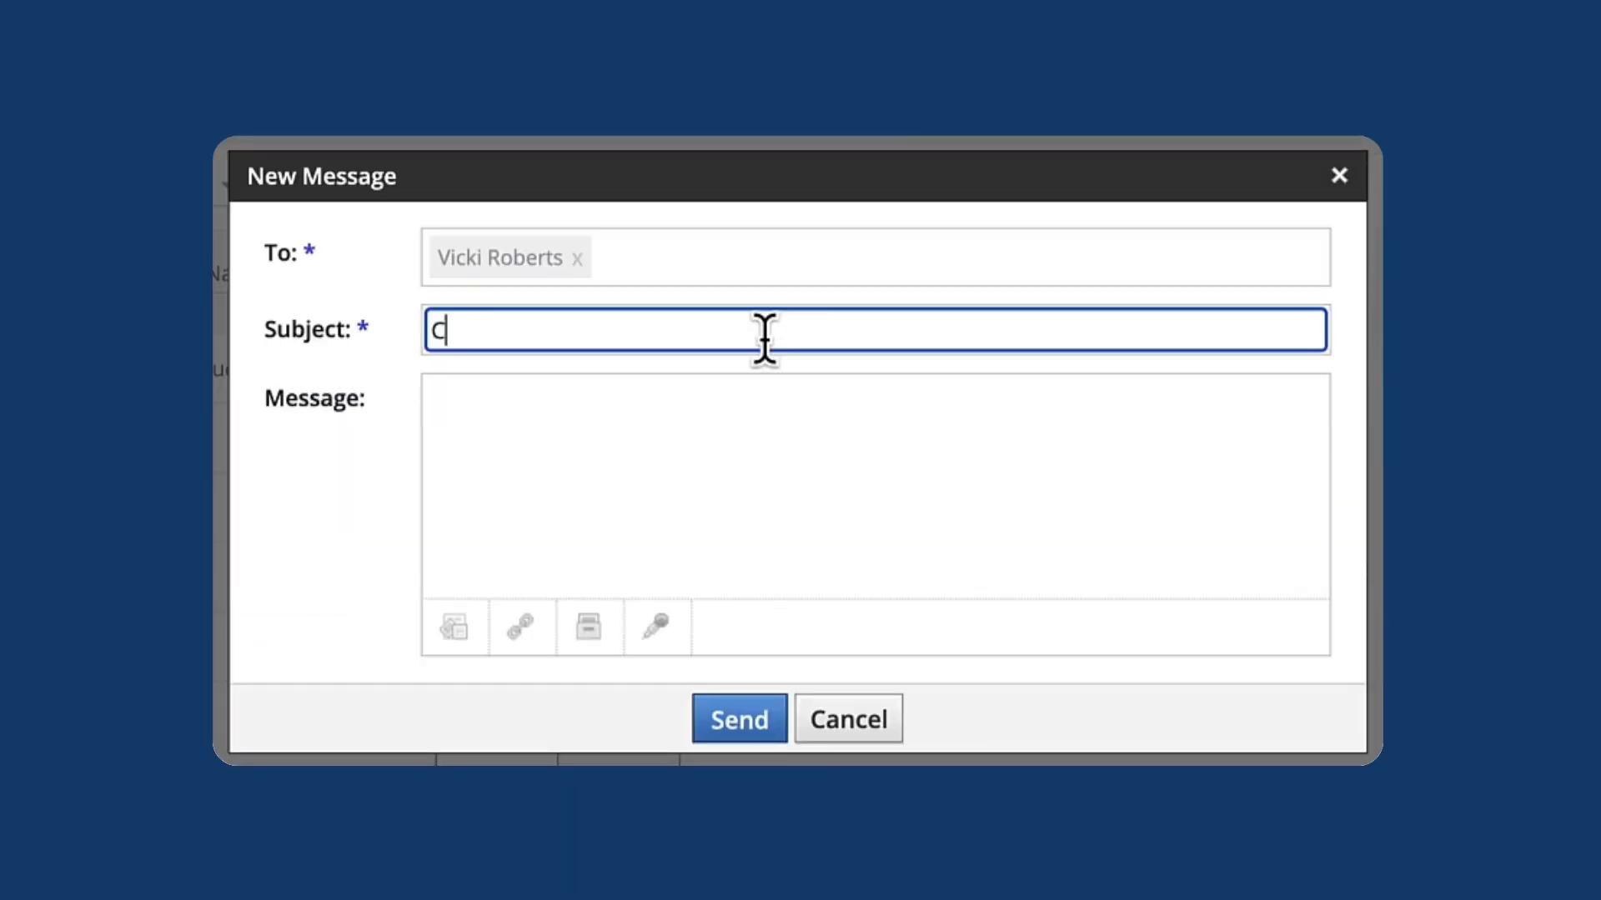
pyautogui.write('ollaborate')
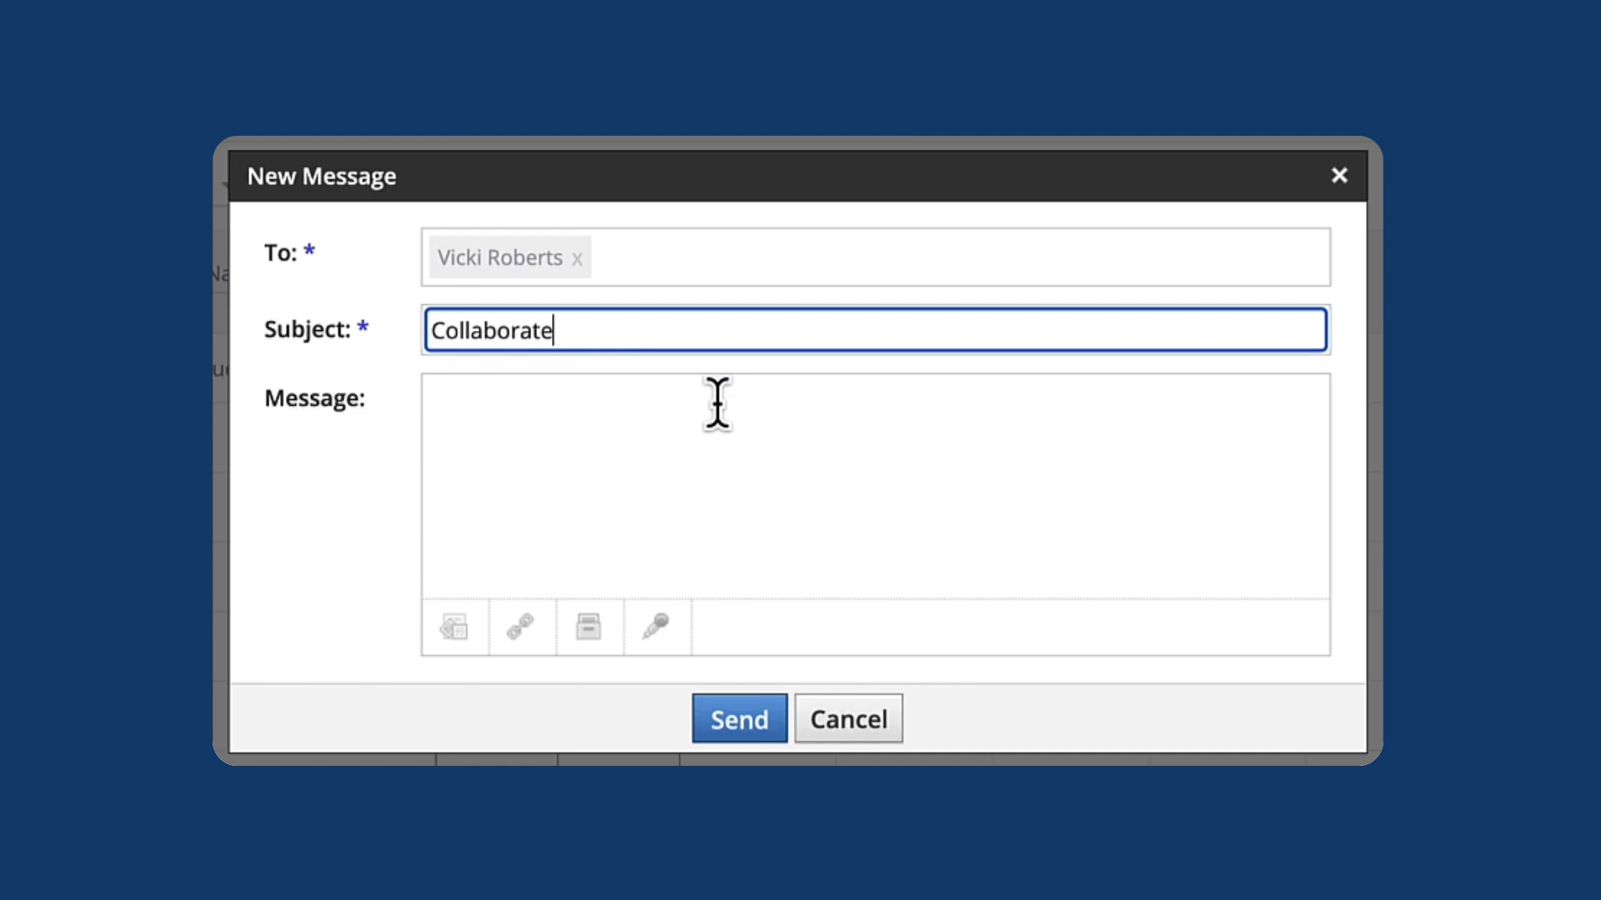
pyautogui.write("Let's use Chapter")
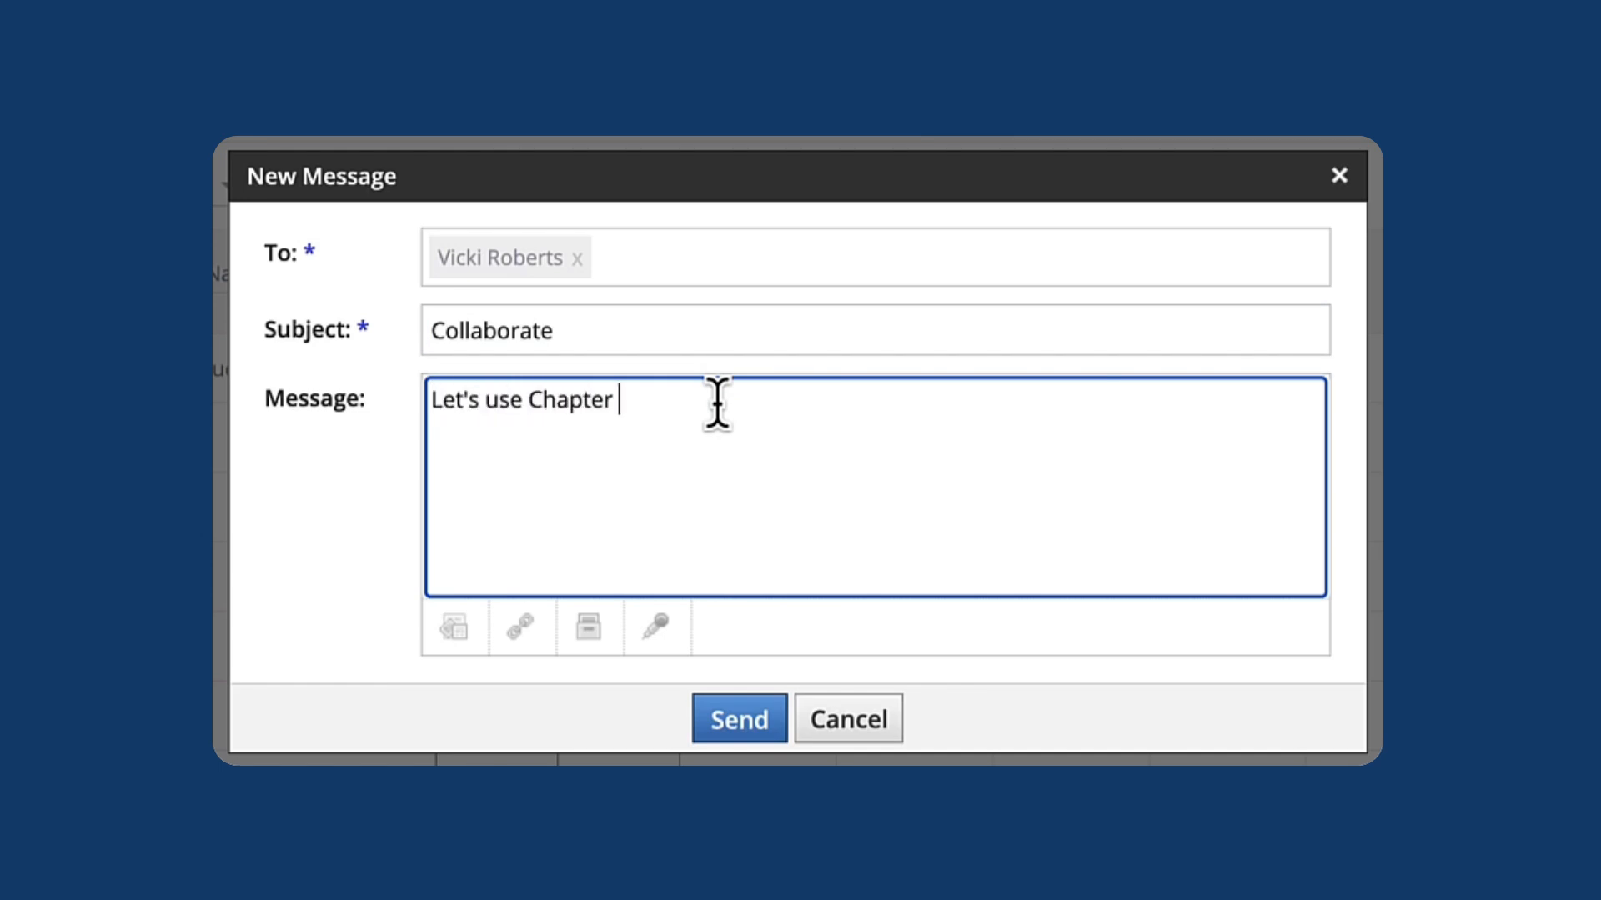
pyautogui.write('3 as a project!')
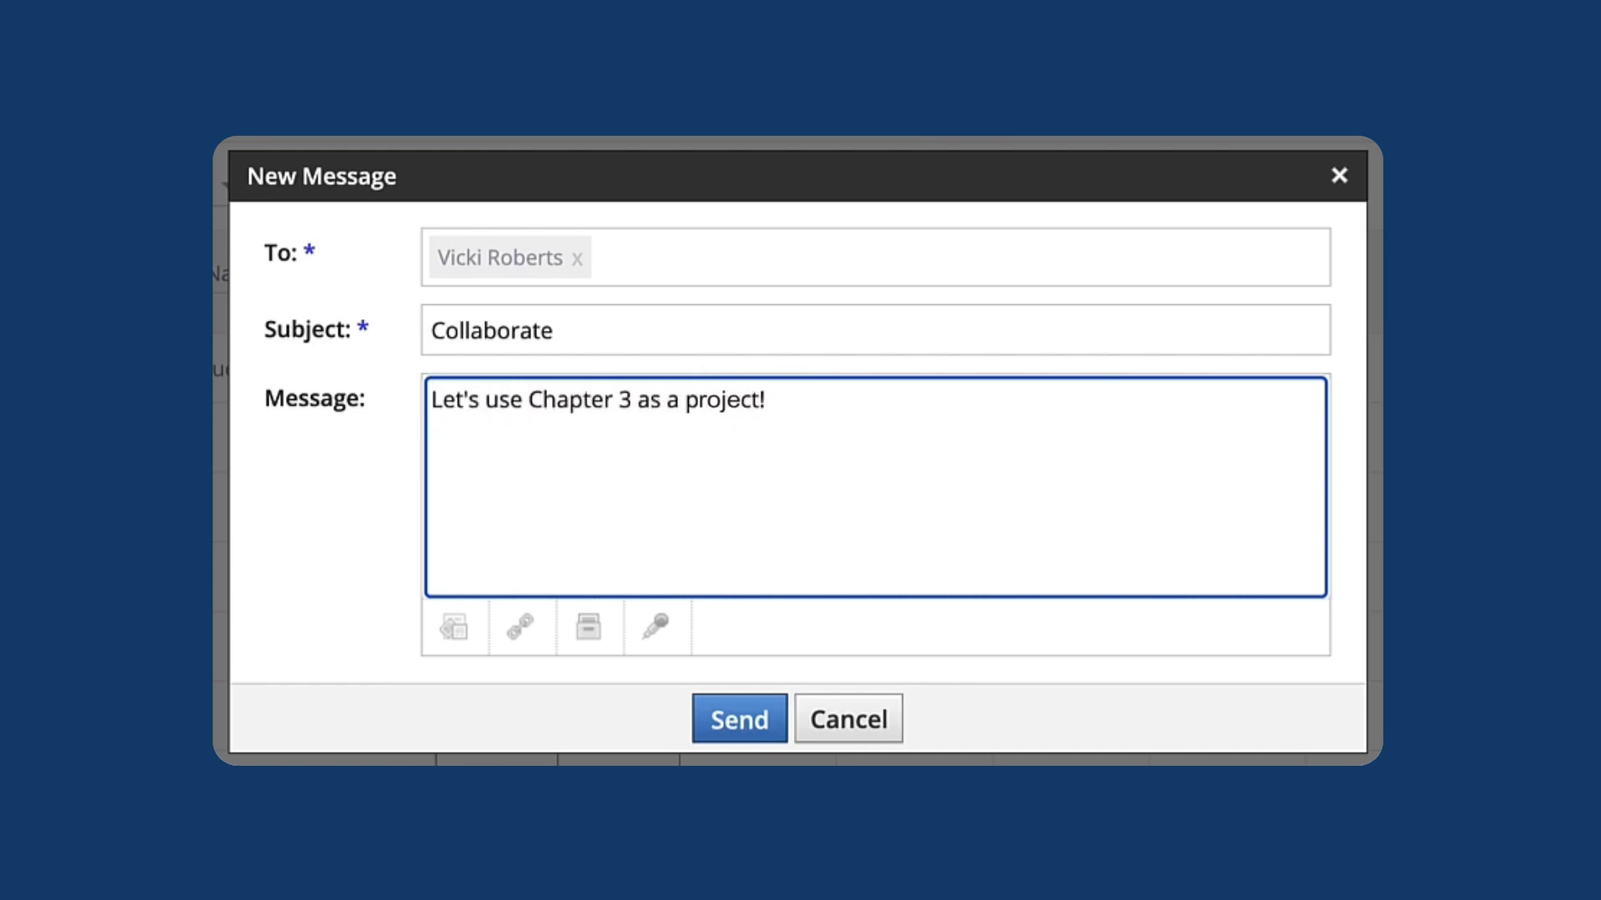